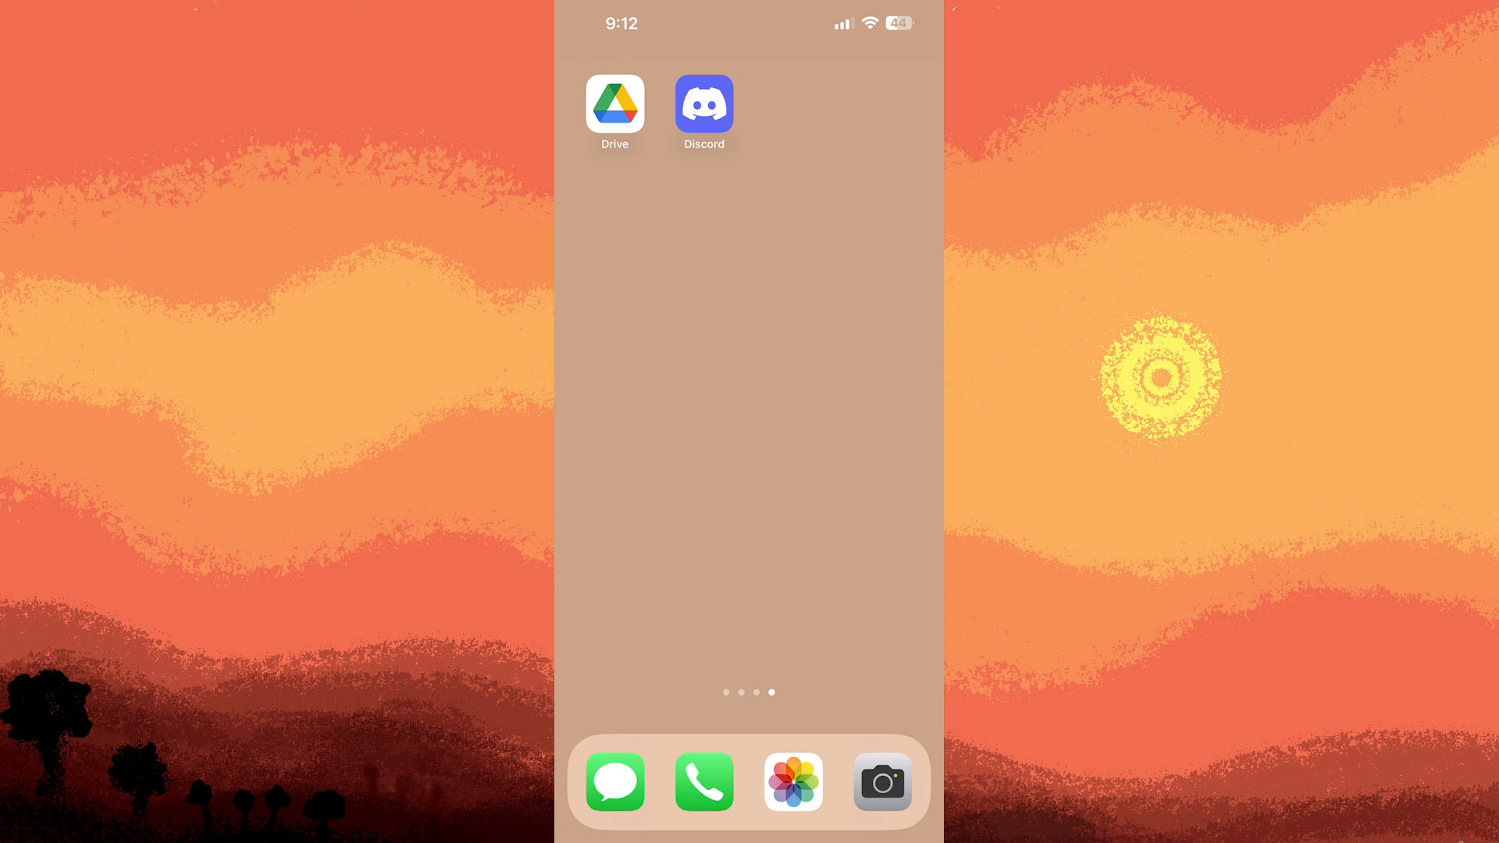
{"action": "mouse_move", "coordinate": [669, 86]}
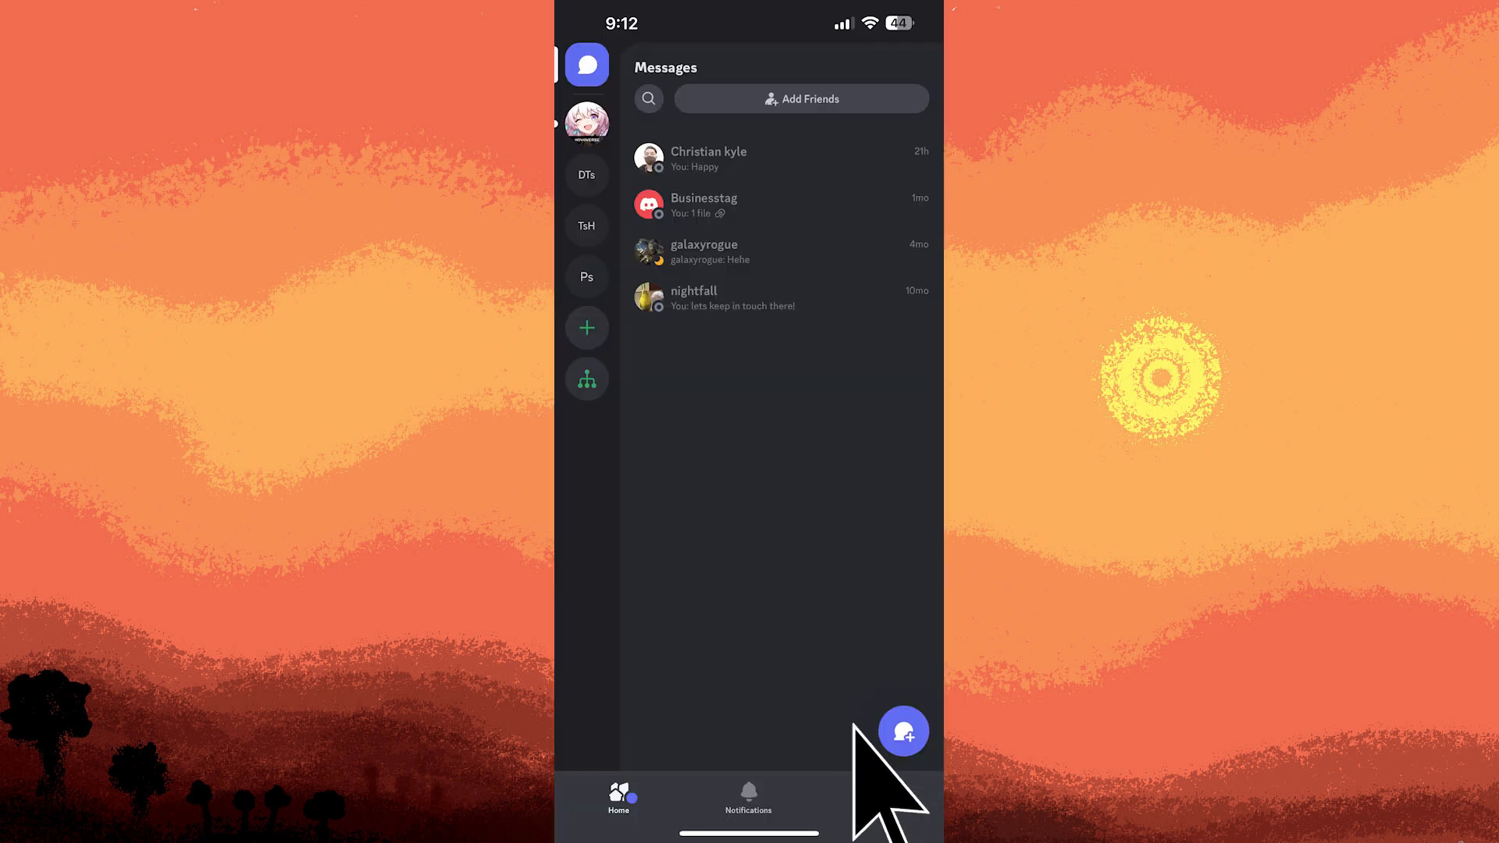
From the You tab, scroll Settings down to App Settings and open Advanced.
{"action": "left_click", "coordinate": [878, 797]}
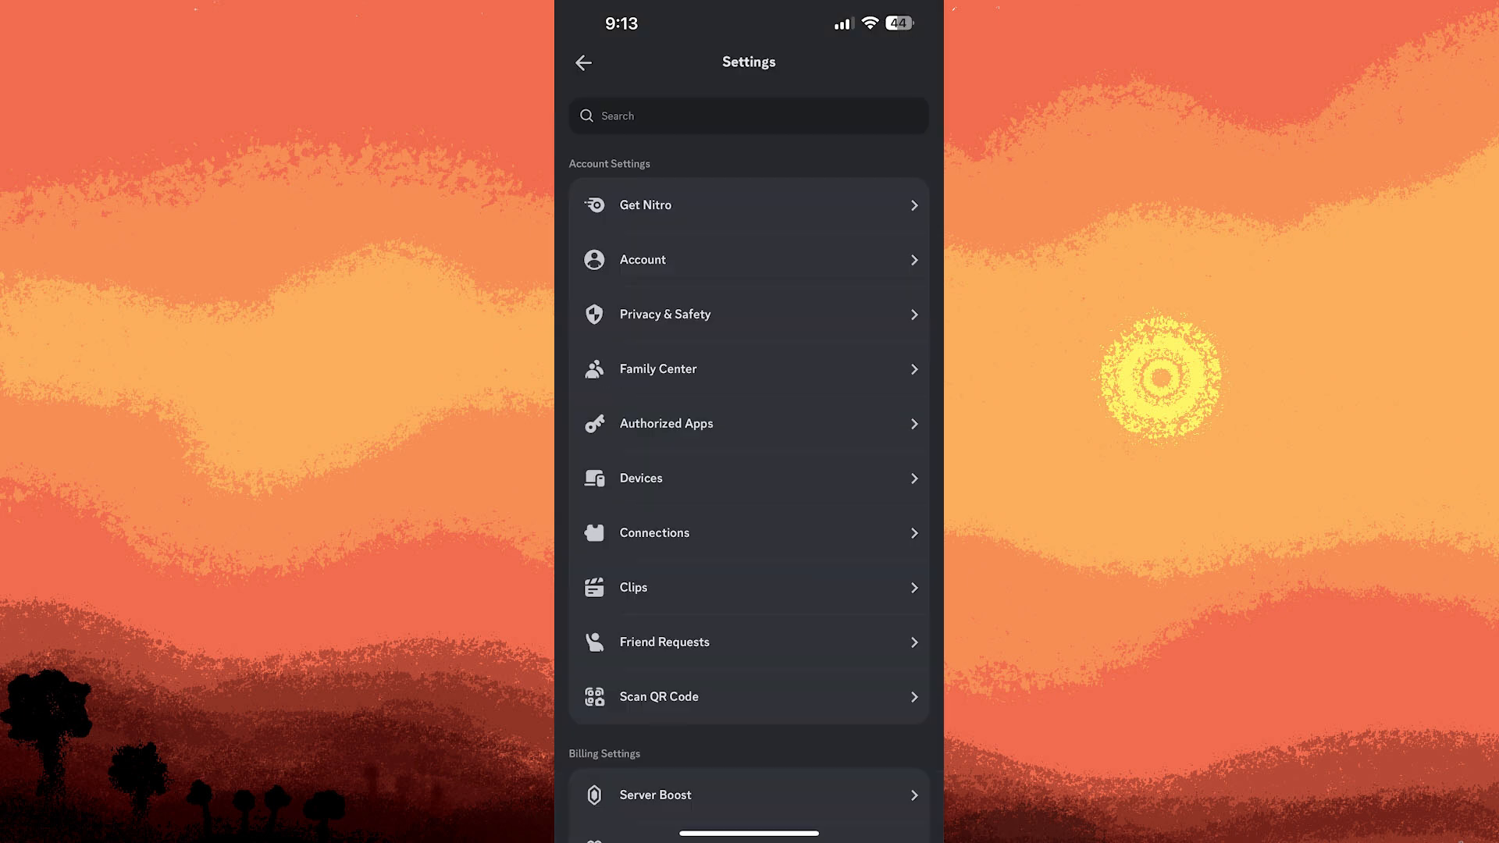
{"action": "scroll", "scroll_direction": "down", "scroll_amount": 3}
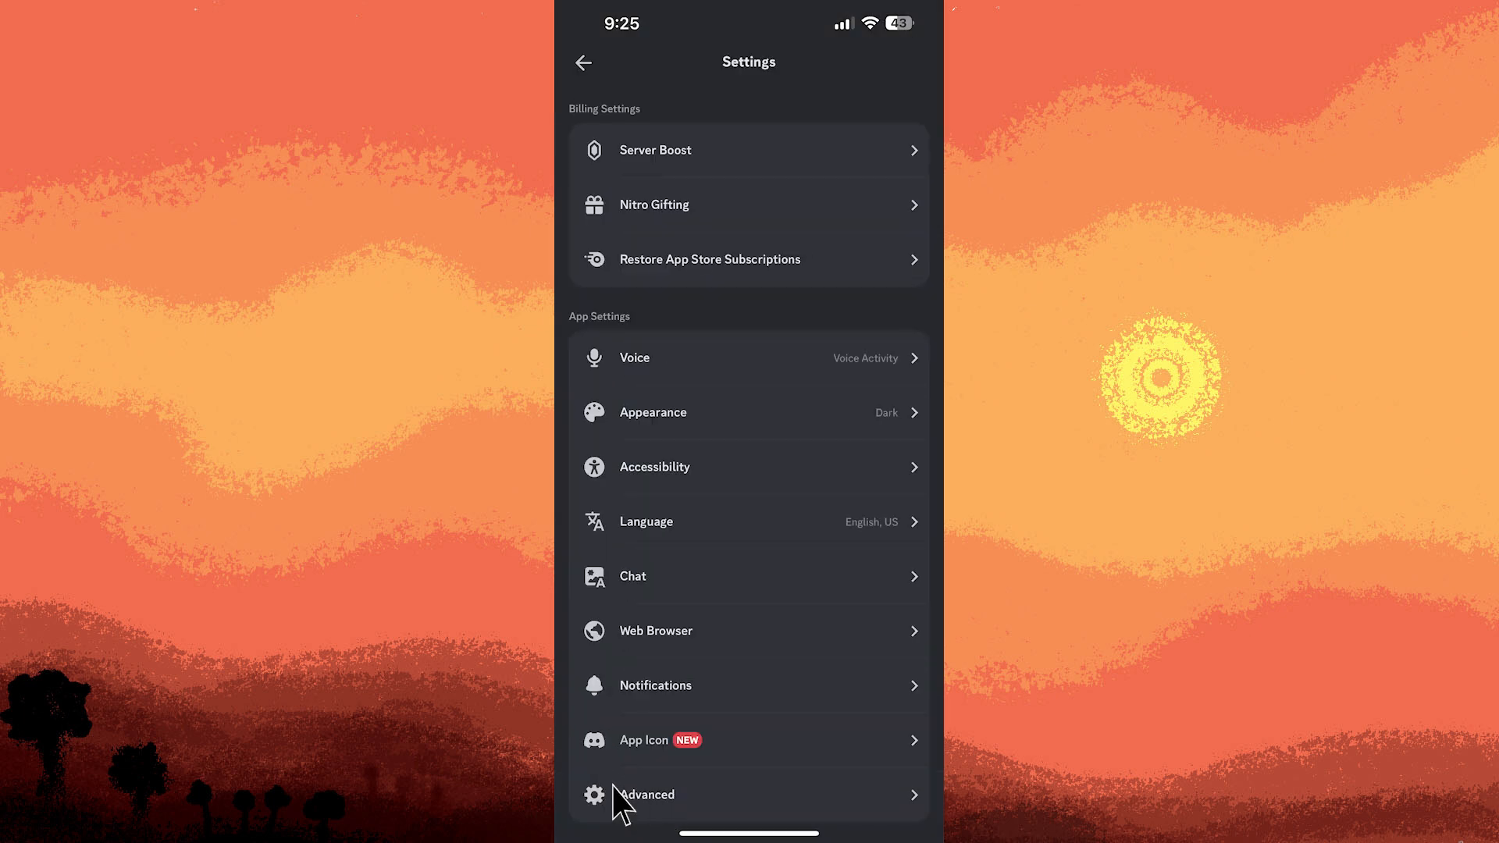
{"action": "left_click", "coordinate": [646, 795]}
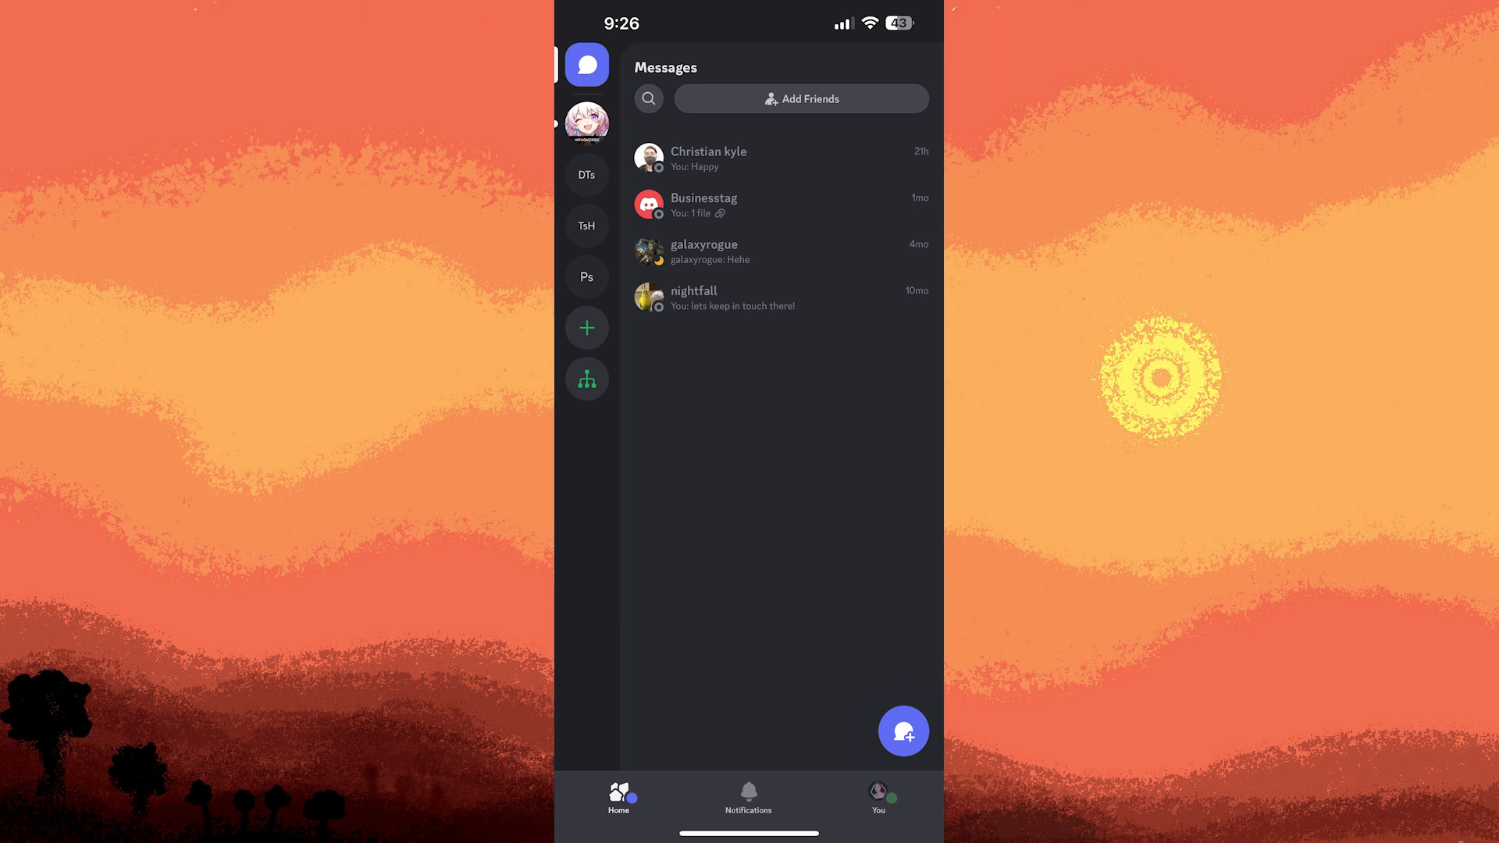
{"action": "mouse_move", "coordinate": [581, 277]}
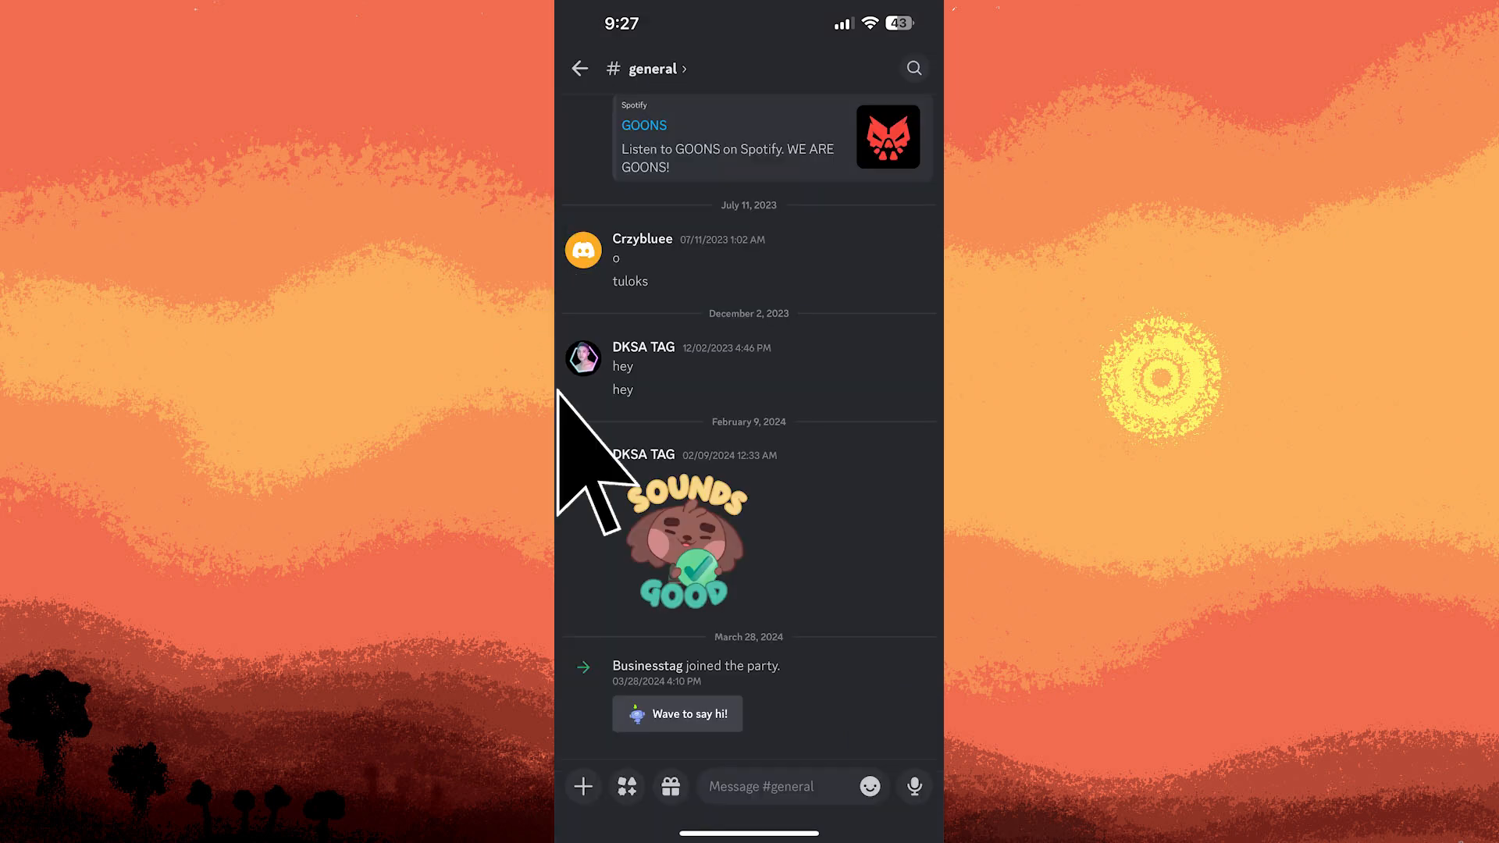
Tap your avatar on a #general message to show DKSA TAG's profile card.
{"action": "left_click", "coordinate": [583, 357]}
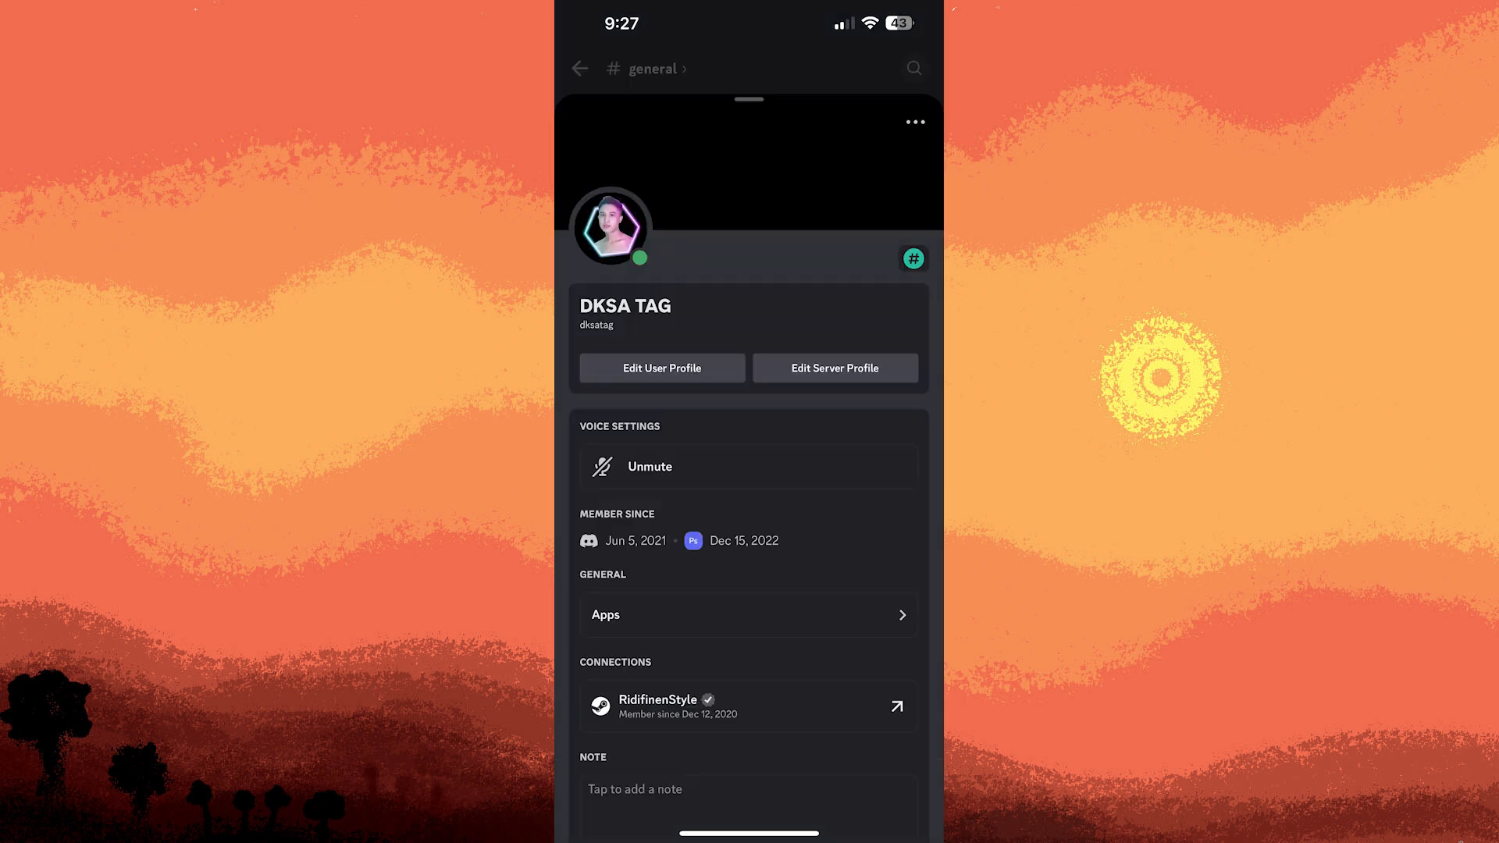
{"action": "mouse_move", "coordinate": [911, 122]}
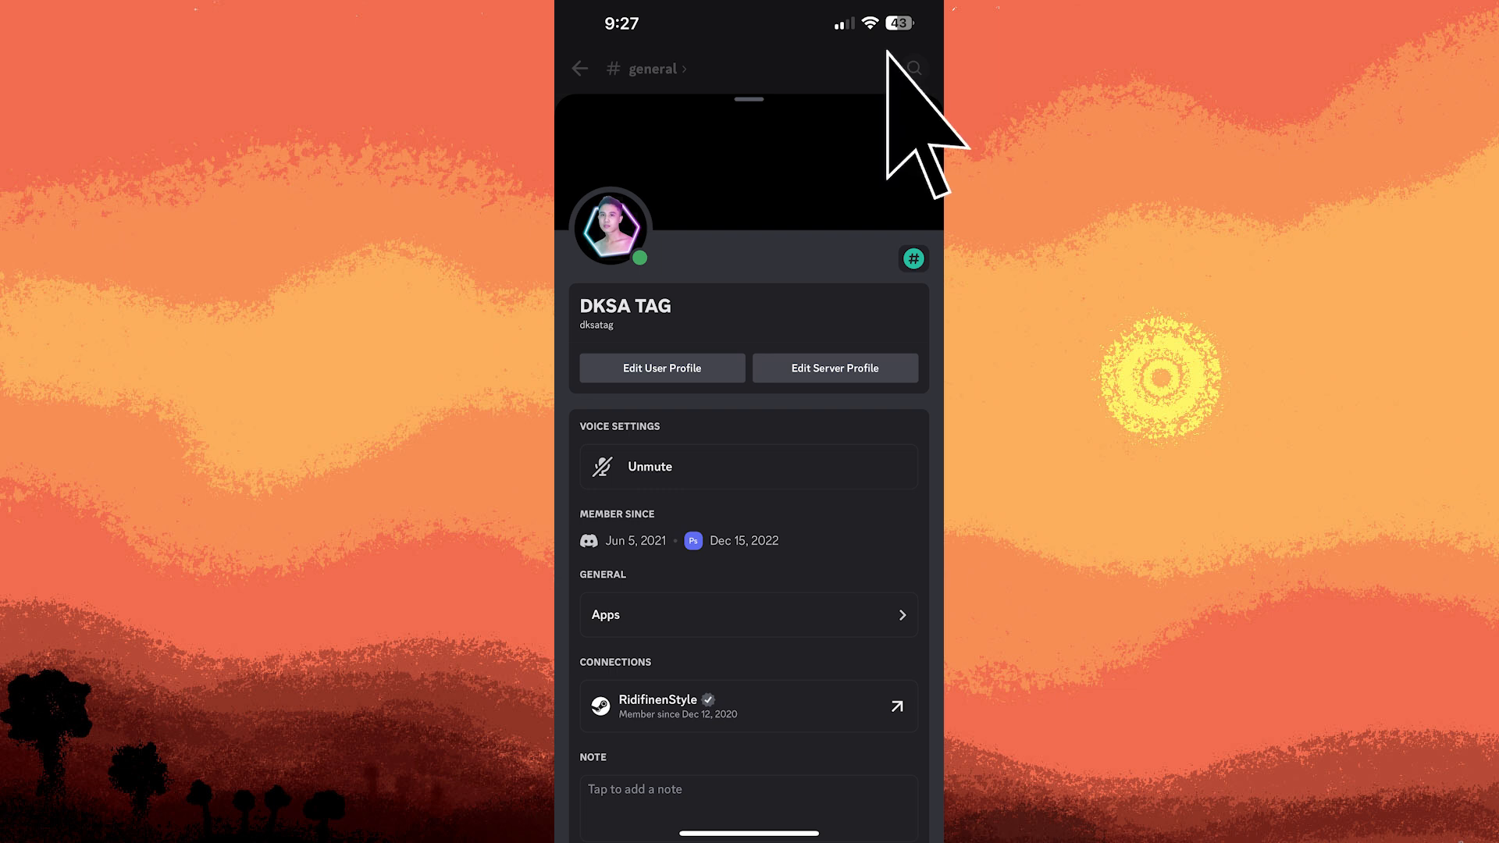
{"action": "left_click", "coordinate": [913, 121]}
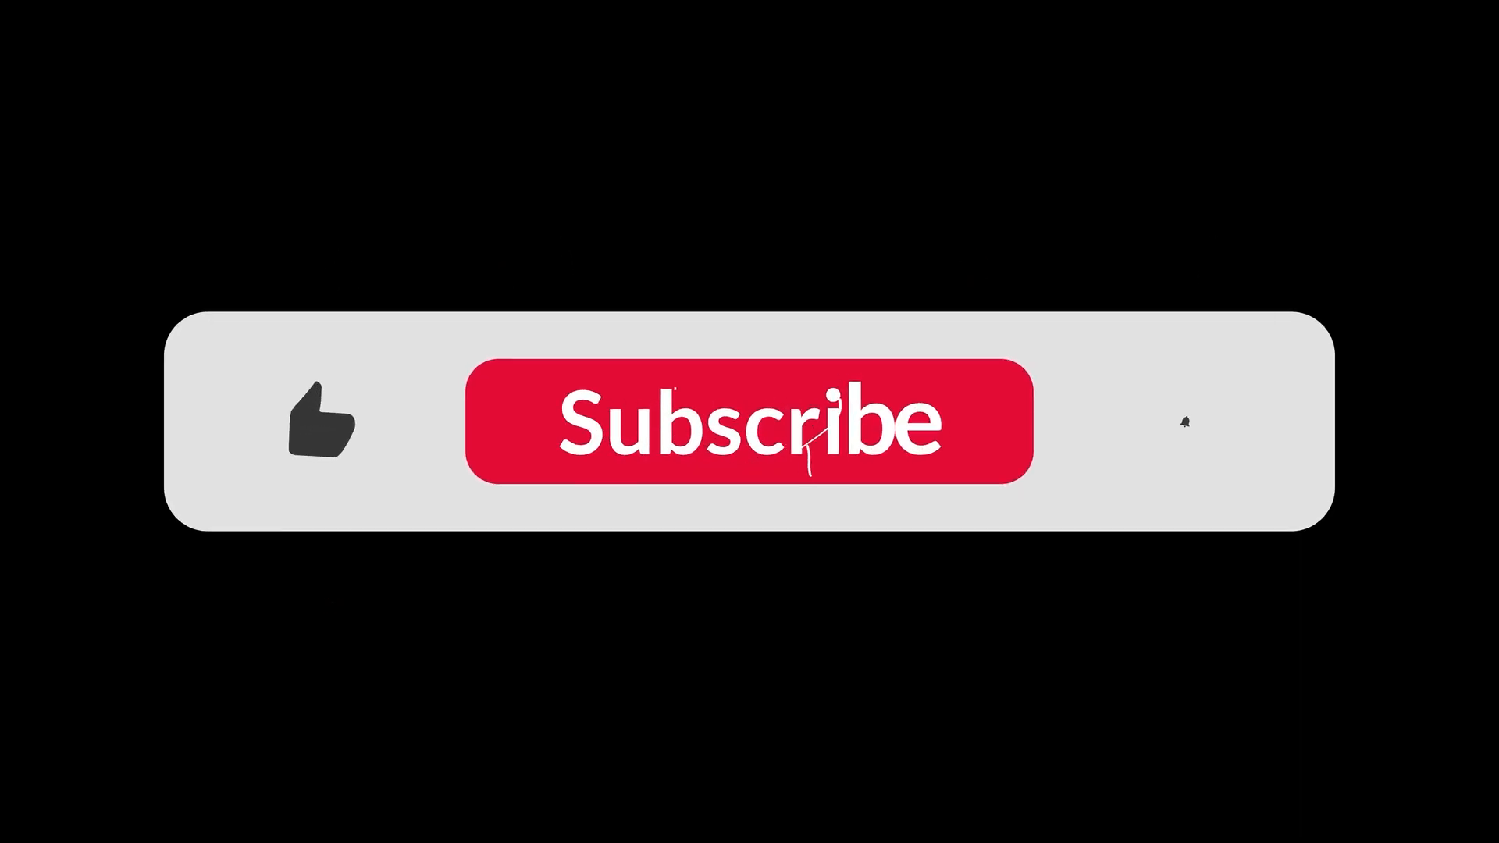
{"action": "left_click", "coordinate": [750, 421]}
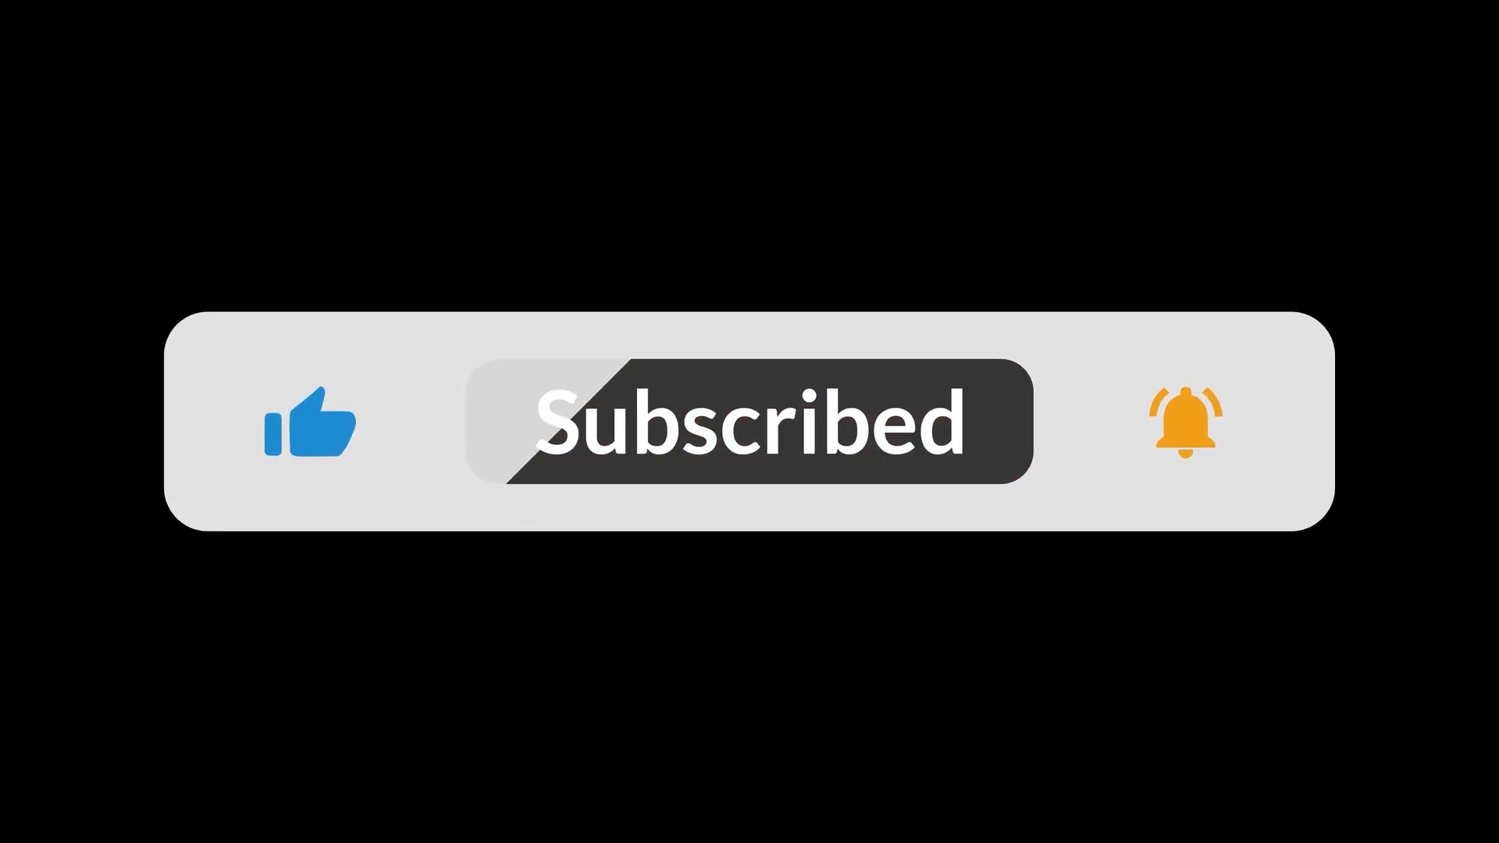